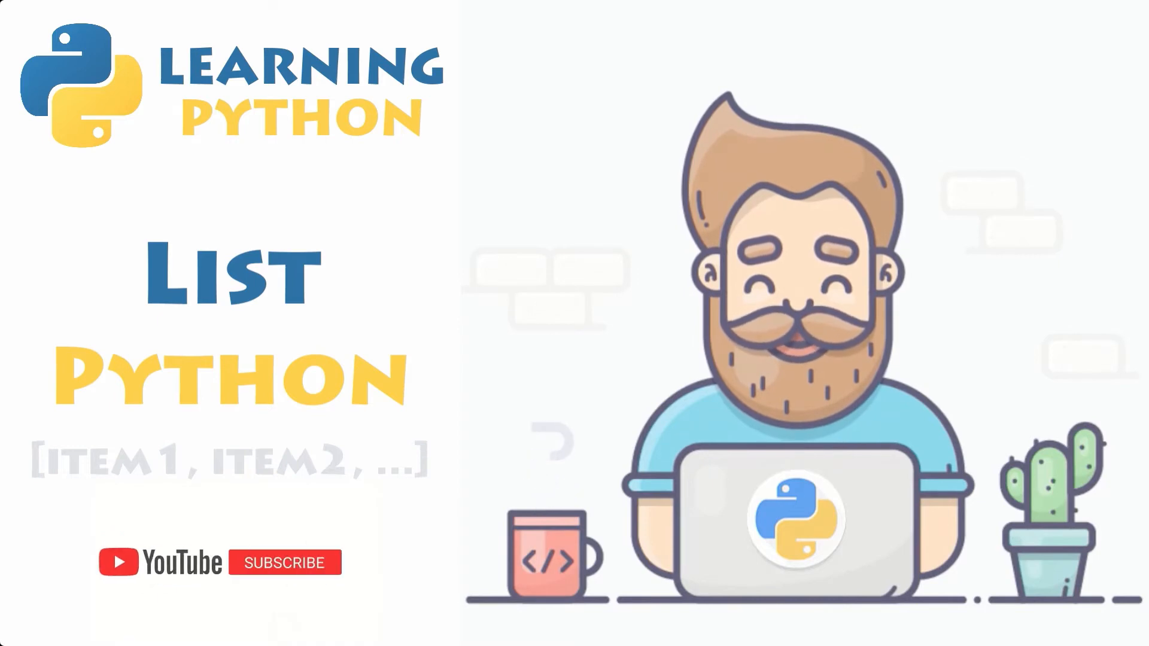
Step: Watch the intro until the badge switches to SUBSCRIBED and the bell appears
click(285, 562)
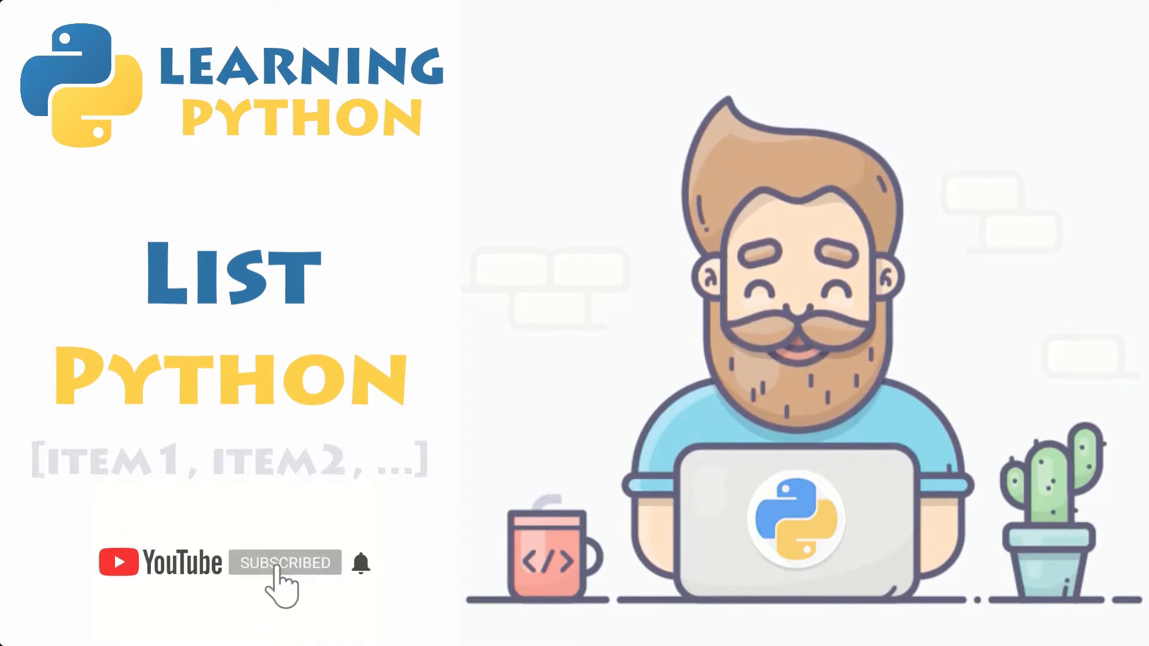